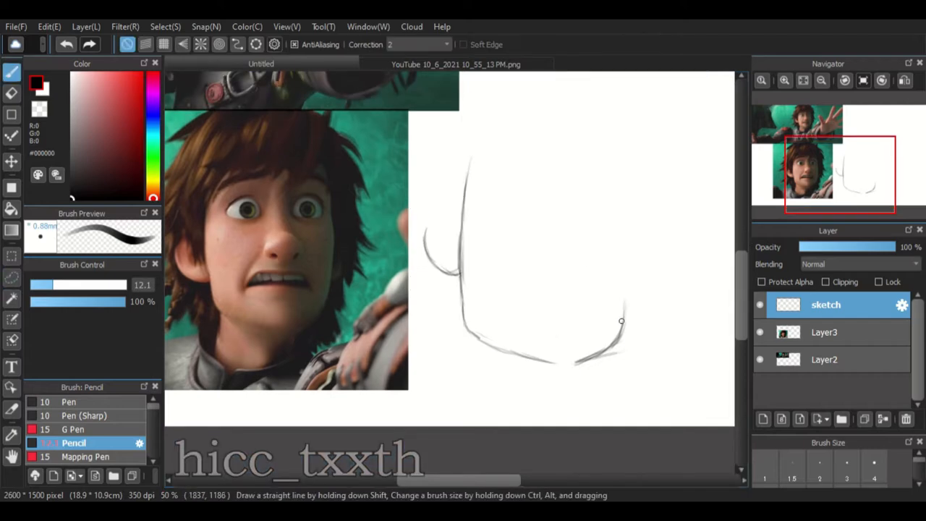
Sketch the character's eyes, nose, grimacing mouth and messy hair over the rough jaw outline.
drag(623, 278, 582, 391)
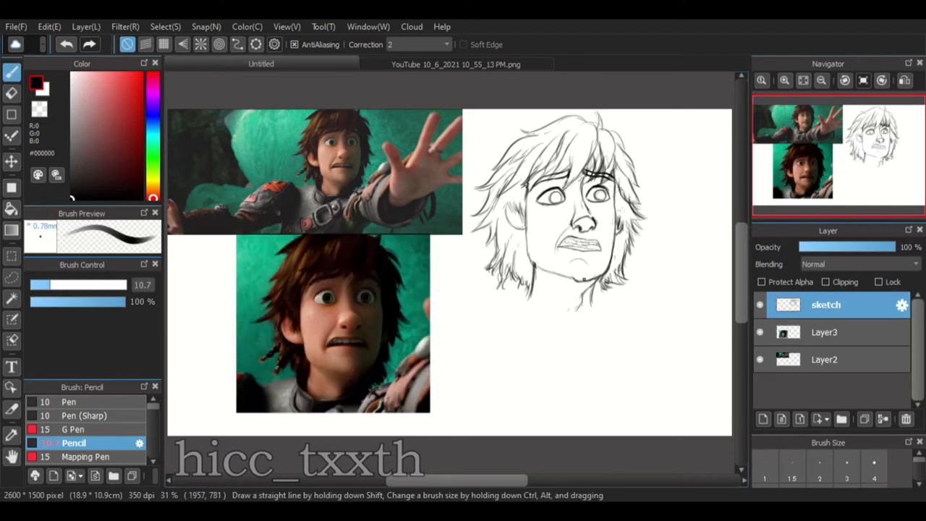
Draw the outstretched hand with spread fingers and shoulder extending from the head.
drag(601, 278, 547, 326)
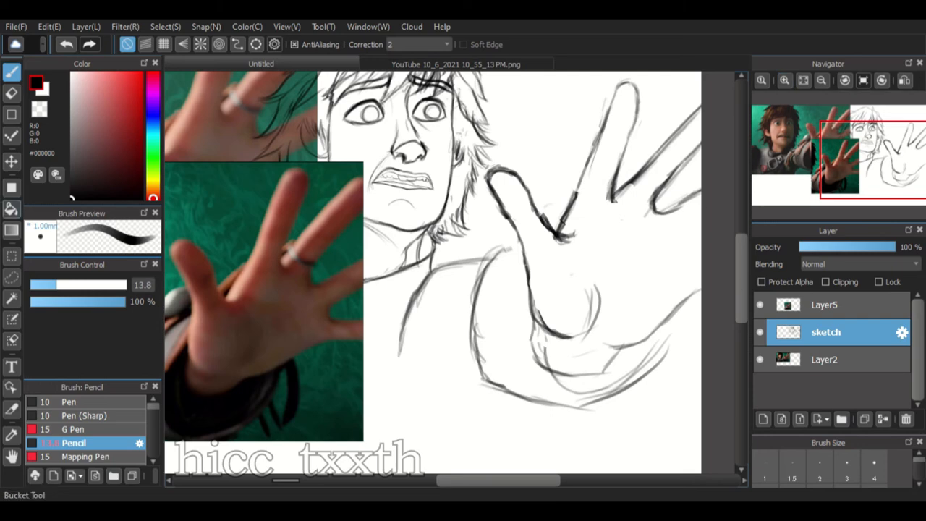
Merge Layer5 into the sketch layer and scribble thick dark strokes over the lower palm.
drag(578, 152, 636, 355)
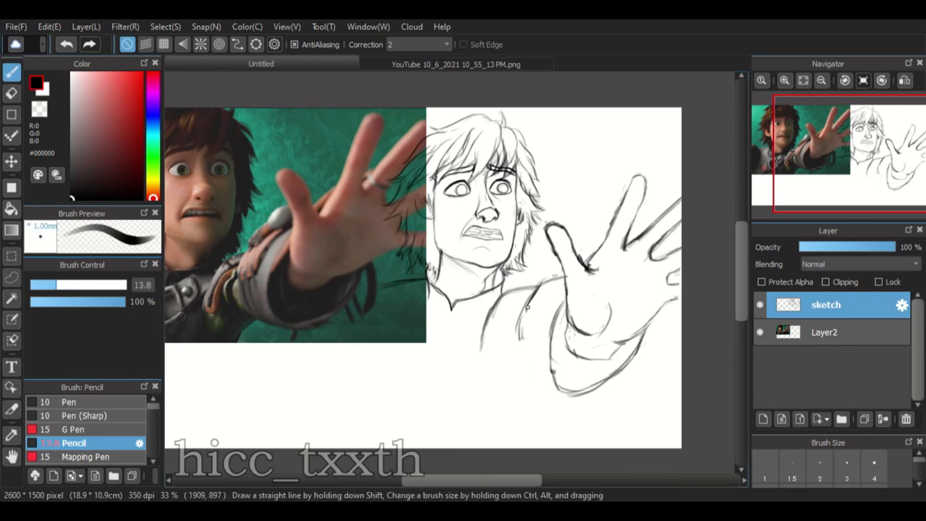
drag(528, 306, 578, 362)
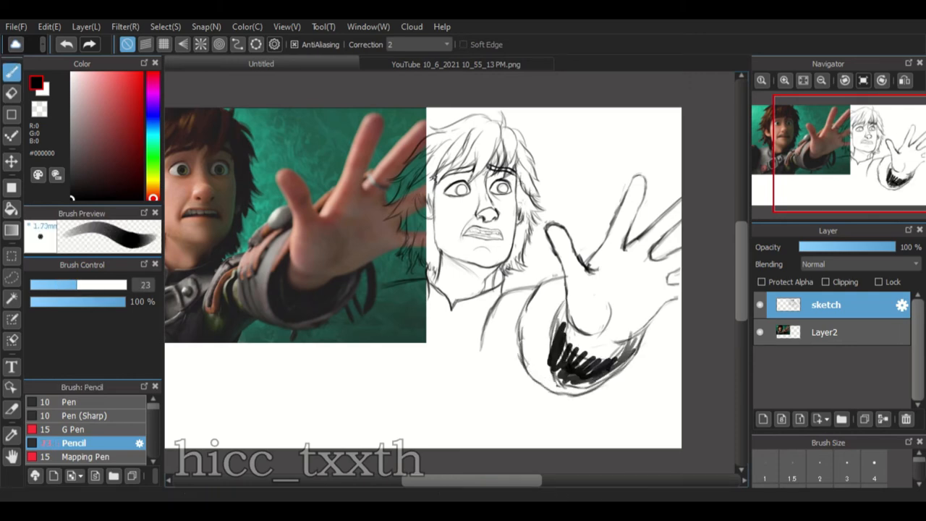